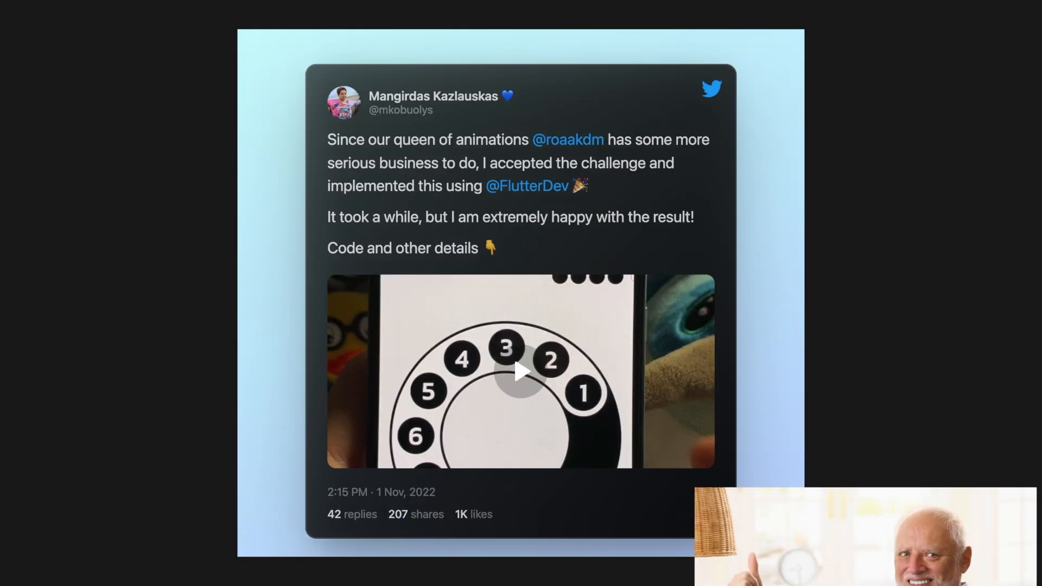
Run the app and tap SIMPLIFY twice to toggle between the rotary dial and keypad
{"action": "left_click", "coordinate": [520, 371]}
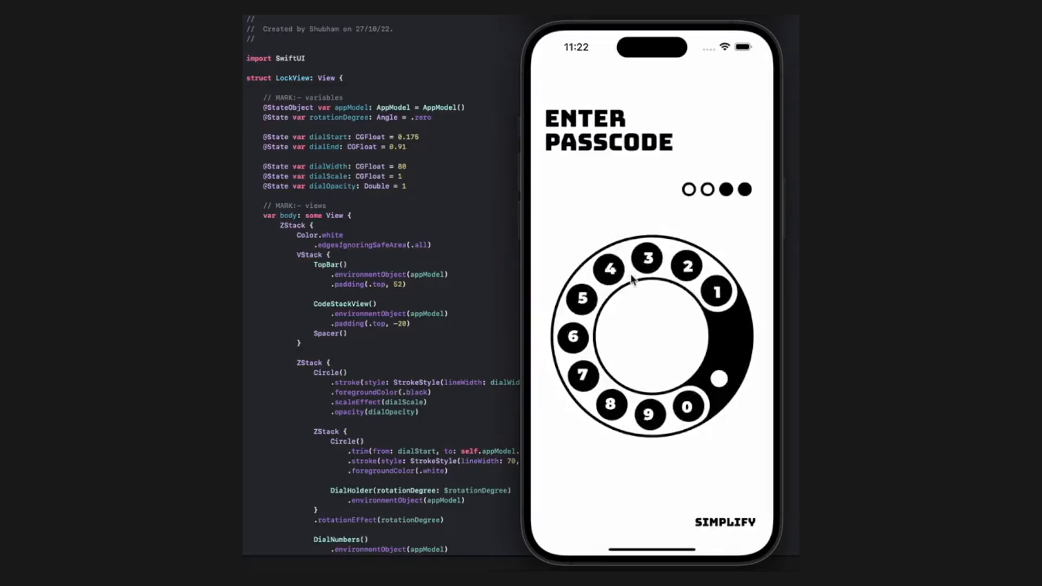
{"action": "left_click", "coordinate": [611, 270]}
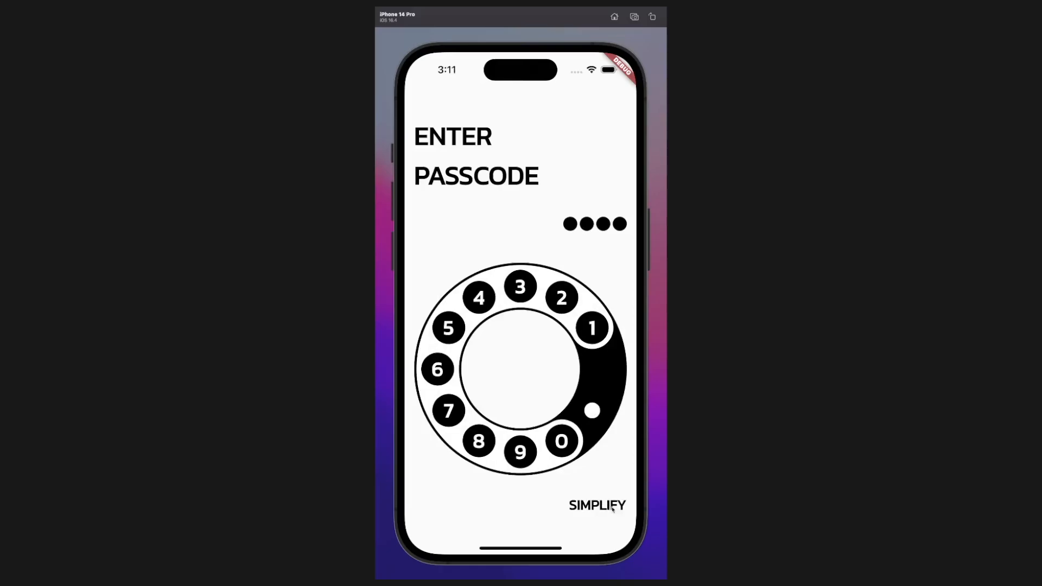
{"action": "left_click", "coordinate": [596, 505]}
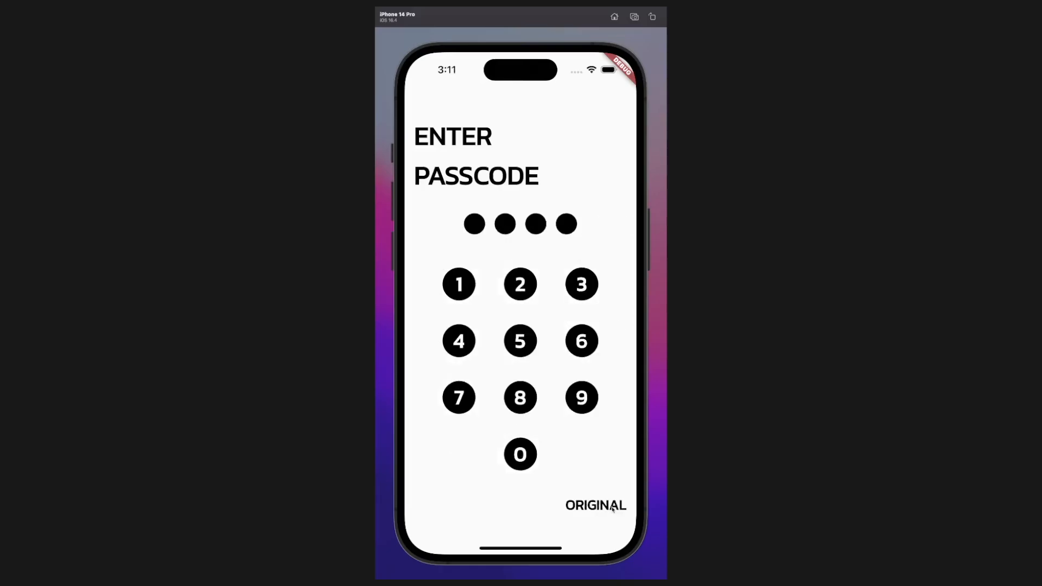
{"action": "left_click", "coordinate": [597, 505]}
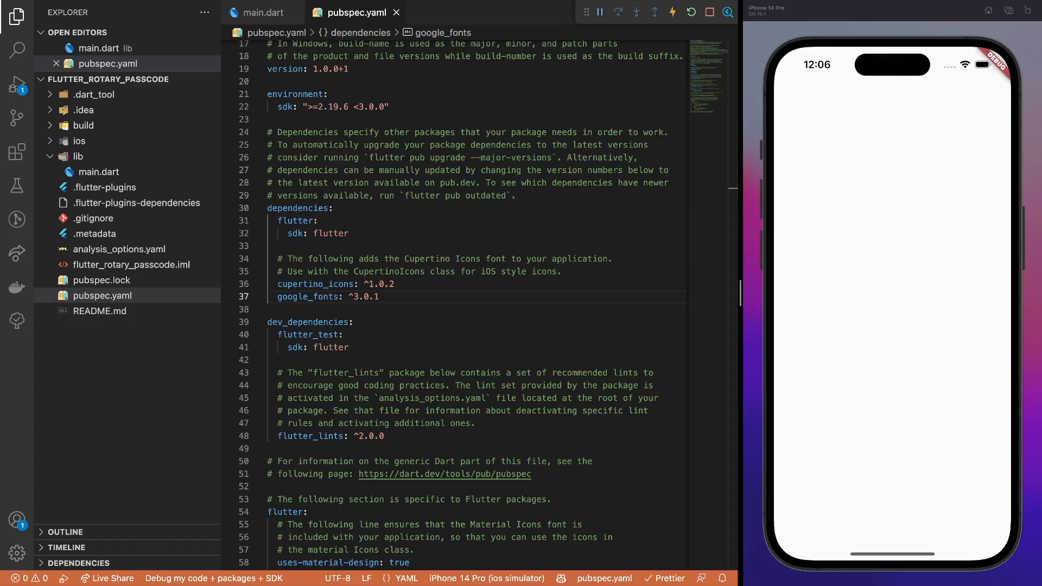
Add google_fonts, apply kanitTextTheme and set home to PasscodeInputView(expectedCode: '6942')
{"action": "left_click", "coordinate": [259, 12]}
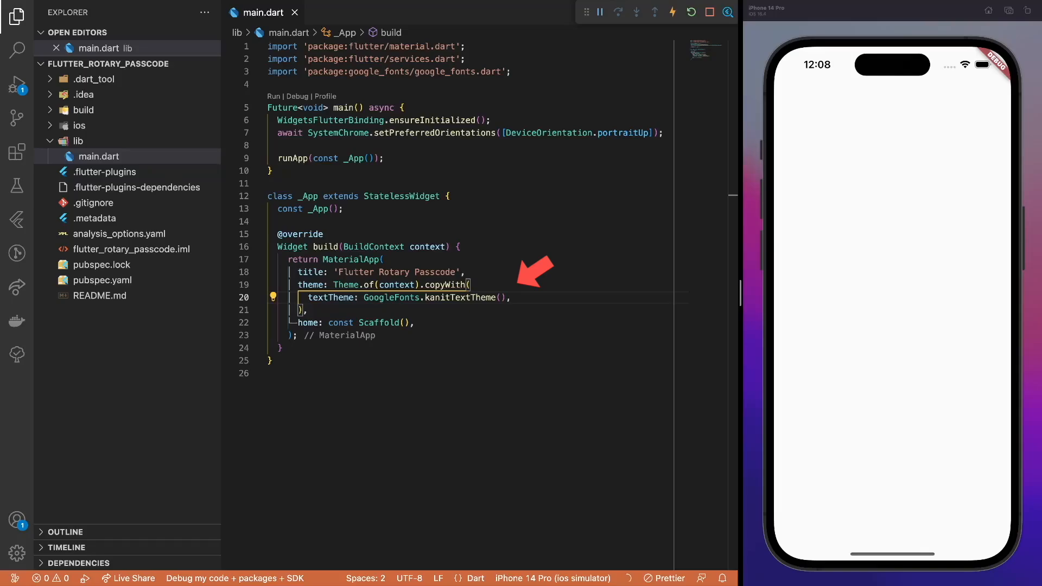
{"action": "left_click", "coordinate": [122, 187]}
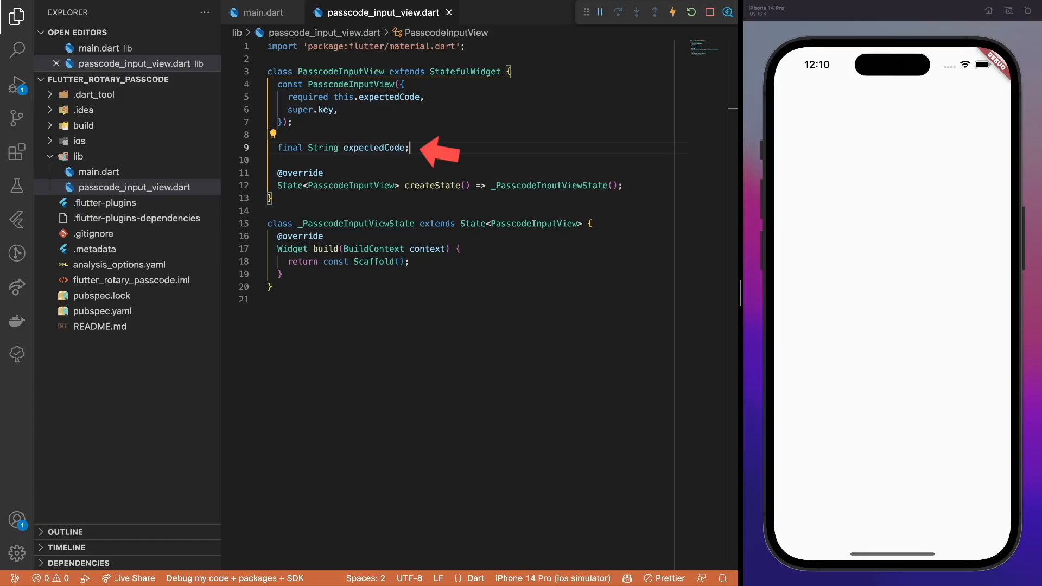
{"action": "left_click", "coordinate": [262, 12]}
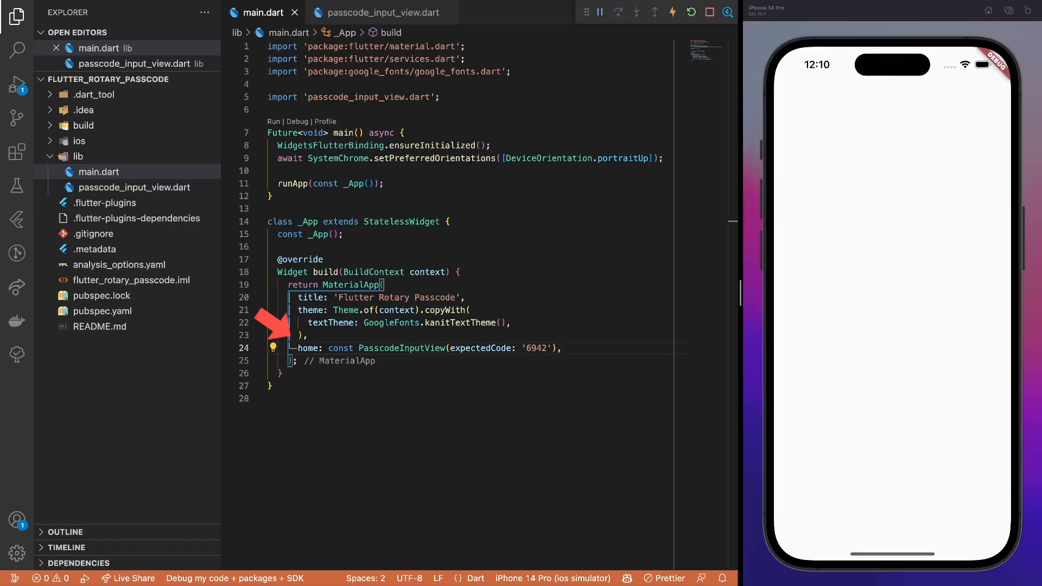
{"action": "left_click", "coordinate": [377, 12]}
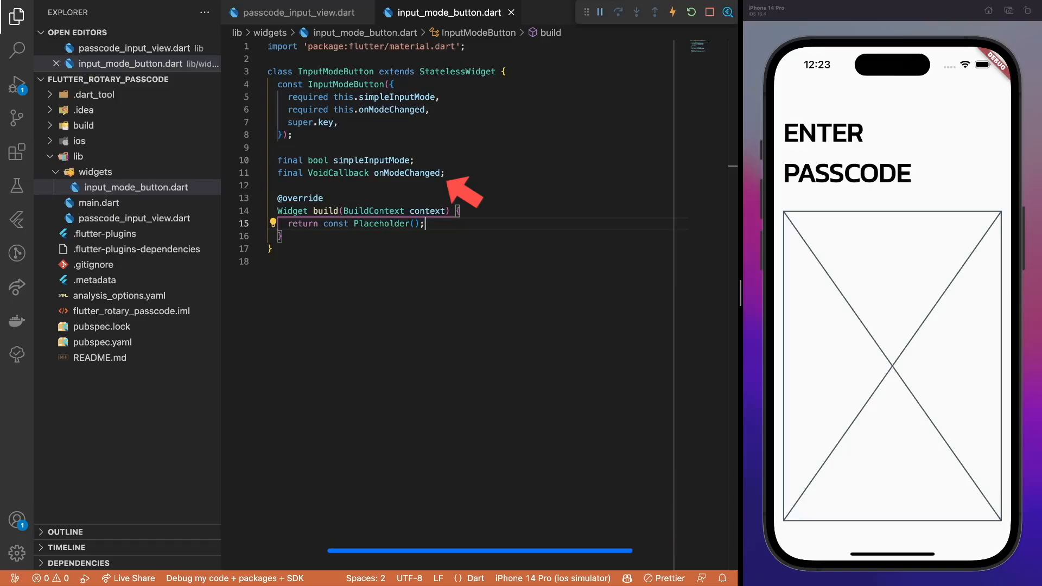
Create input_mode_button.dart and add an Align with InputModeButton to the Column
{"action": "left_click", "coordinate": [294, 12]}
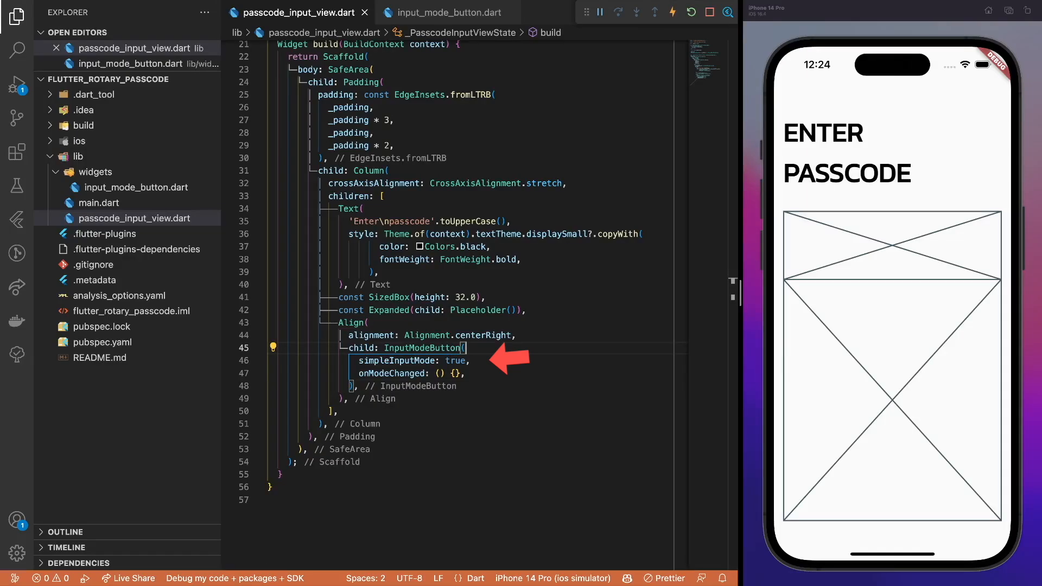
{"action": "left_click", "coordinate": [450, 11]}
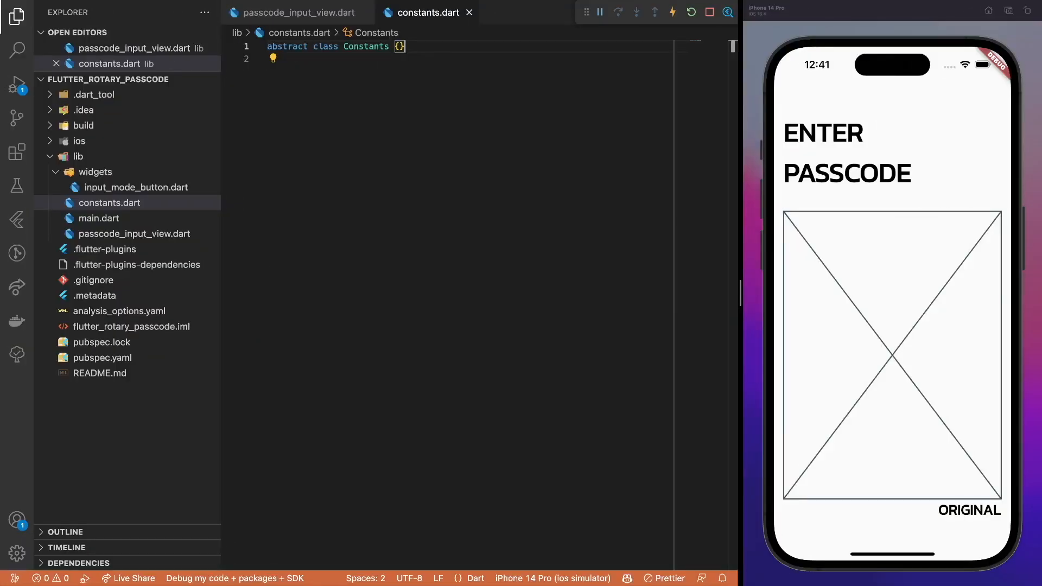
Declare inputValues [1–9, 0] and dialNumberPadding 8.0 among the Constants fields
{"action": "type", "text": "static const inputValues = [1, 2, 3, 4, 5, 6, 7, 8, 9, 0];"}
{"action": "type", "text": "static const rotaryRingWidth = 80.0;"}
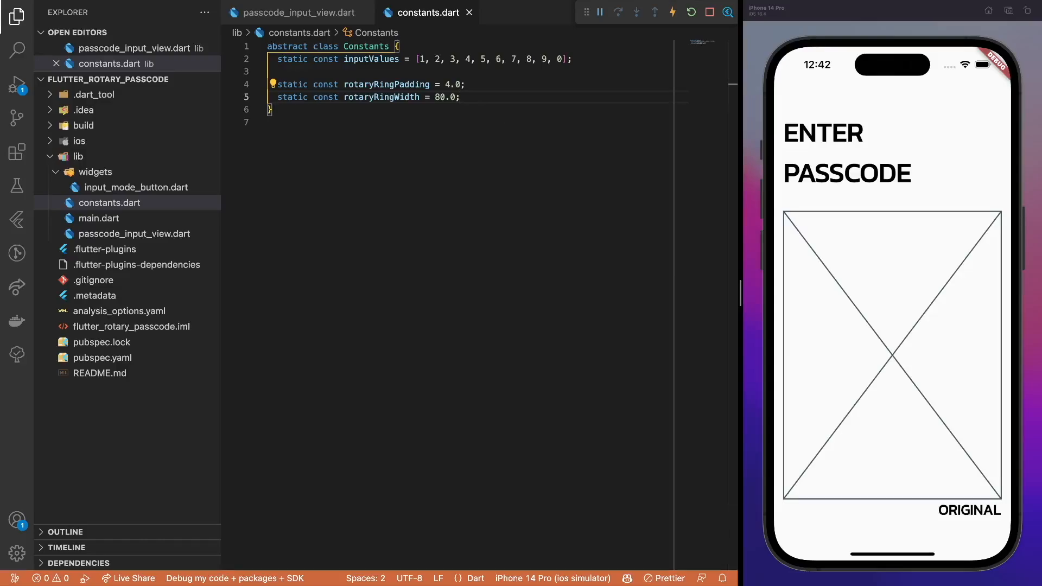
{"action": "type", "text": "static const dialNumberPadding = 8.0;"}
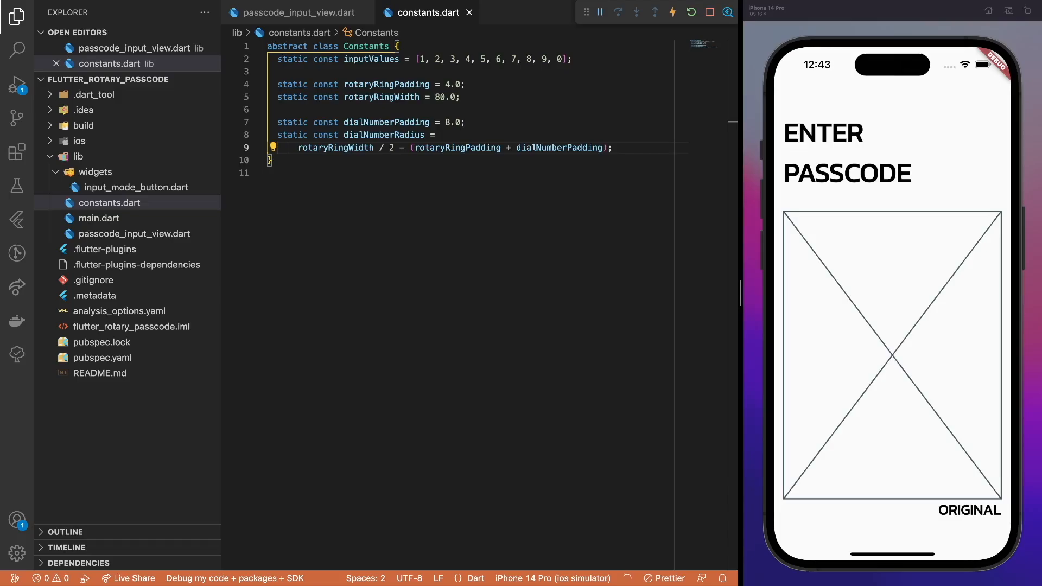
{"action": "left_click", "coordinate": [134, 203]}
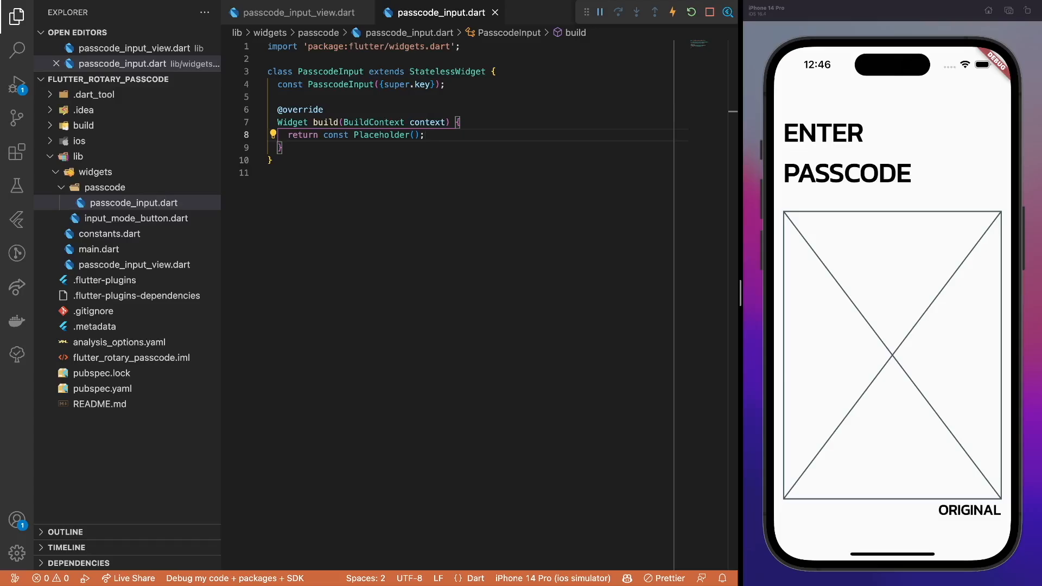
{"action": "left_click", "coordinate": [294, 12]}
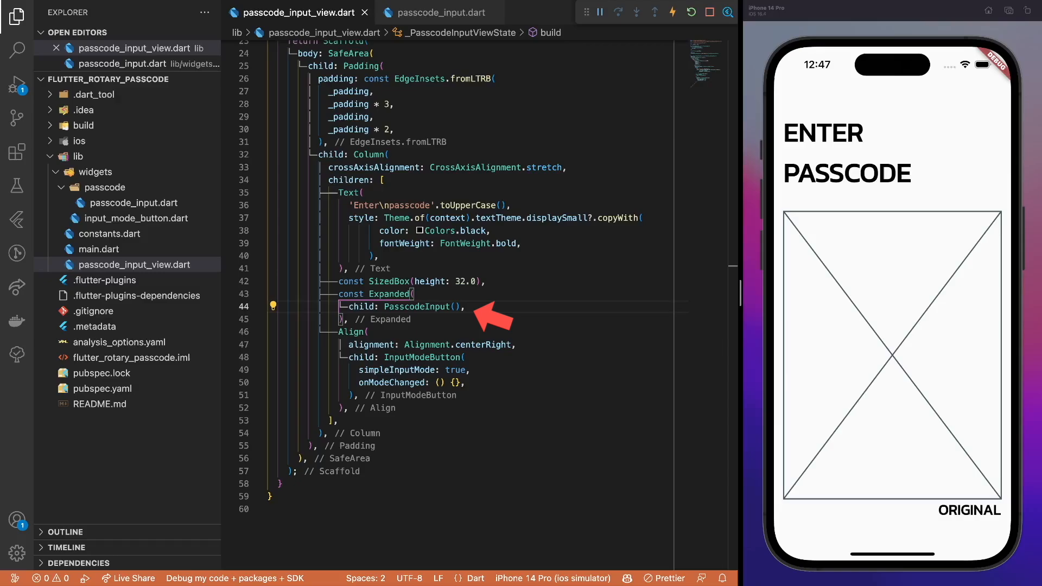
{"action": "left_click", "coordinate": [436, 12]}
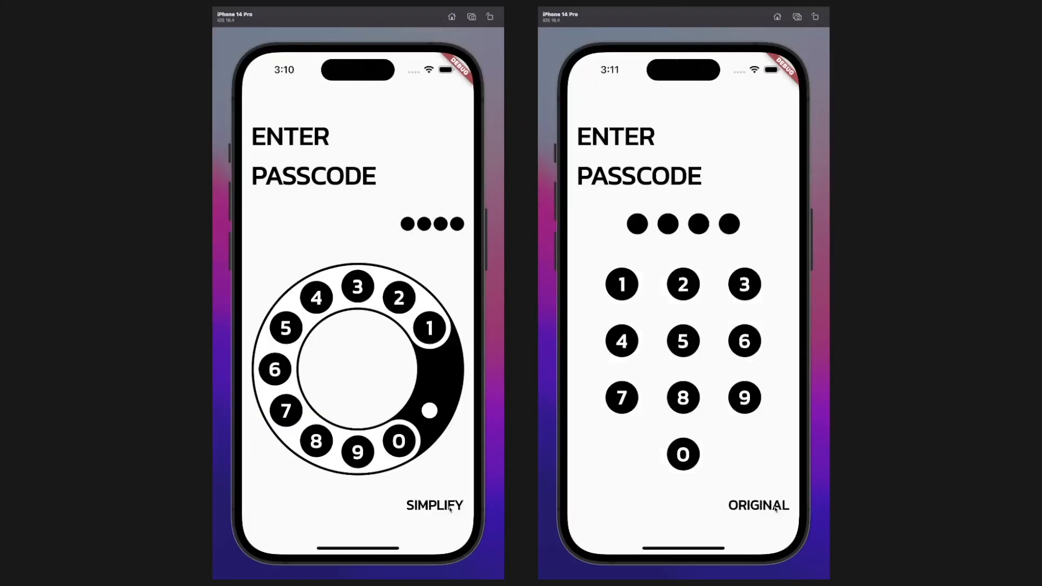
Give DialNumber a black circle container with Alignment.center text and use it in the keypad rows
{"action": "left_click", "coordinate": [621, 283]}
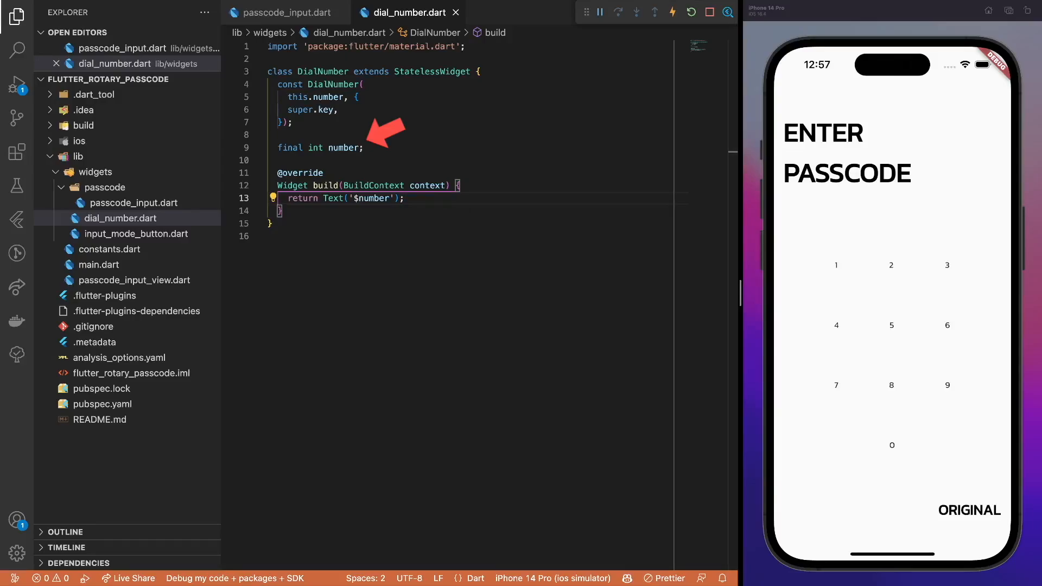
{"action": "left_click", "coordinate": [283, 12]}
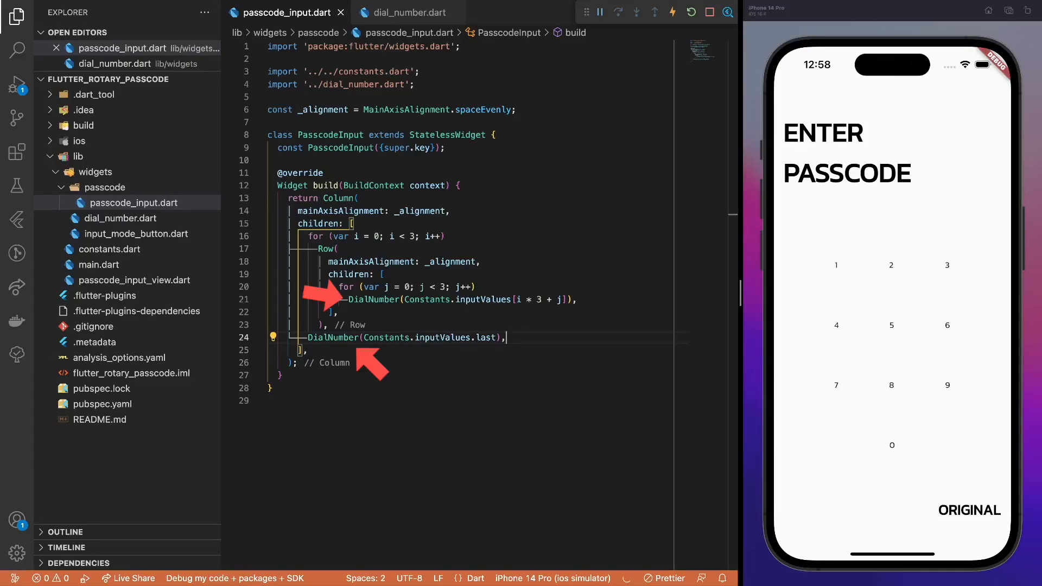
{"action": "left_click", "coordinate": [406, 12]}
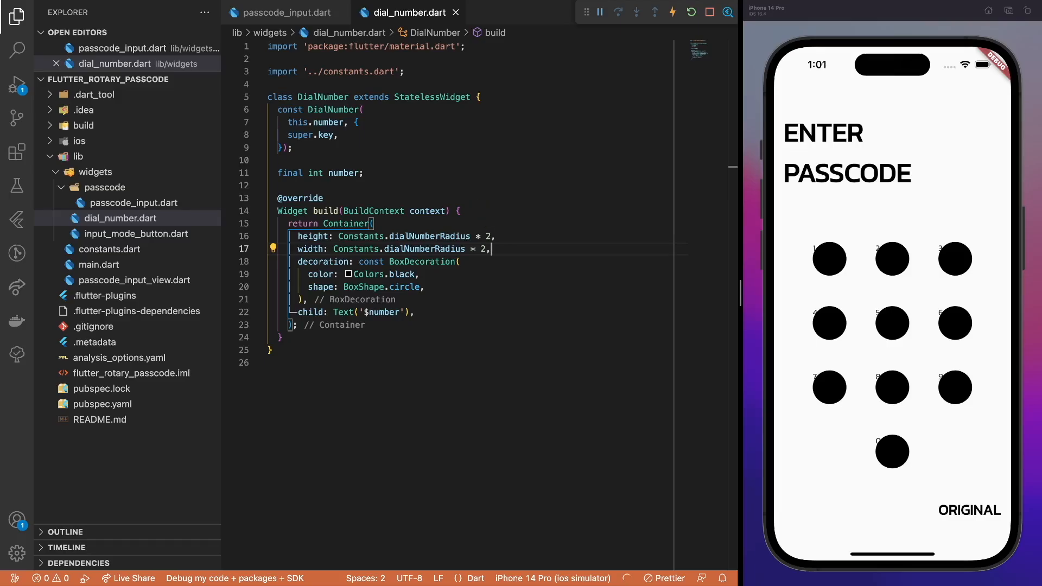
{"action": "type", "text": "alignment: Alignment.center,"}
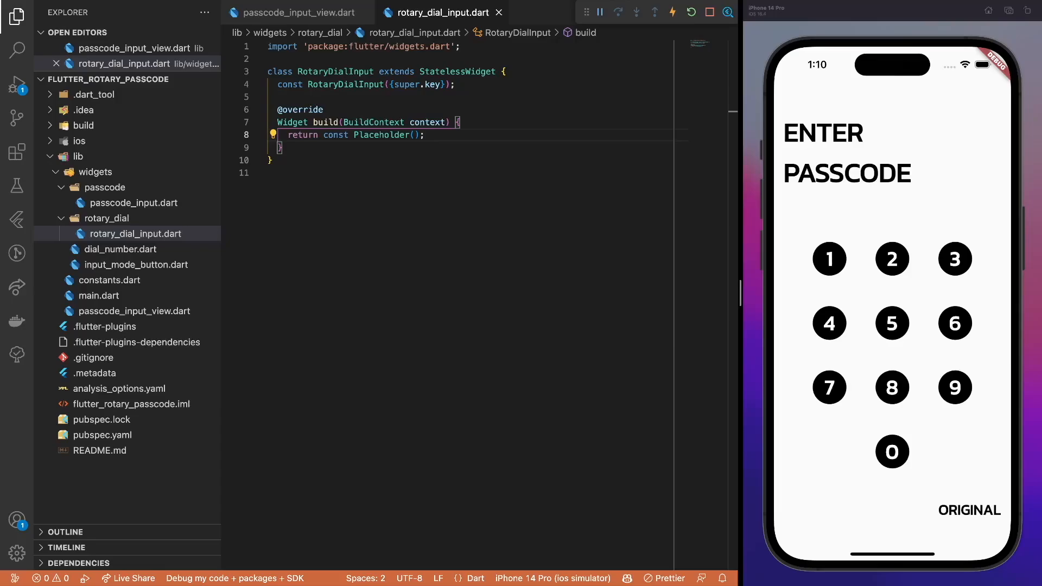
Show PasscodeInput or RotaryDialInput placeholder in passcode_input_view.dart based on _simpleInputMode
{"action": "left_click", "coordinate": [294, 12]}
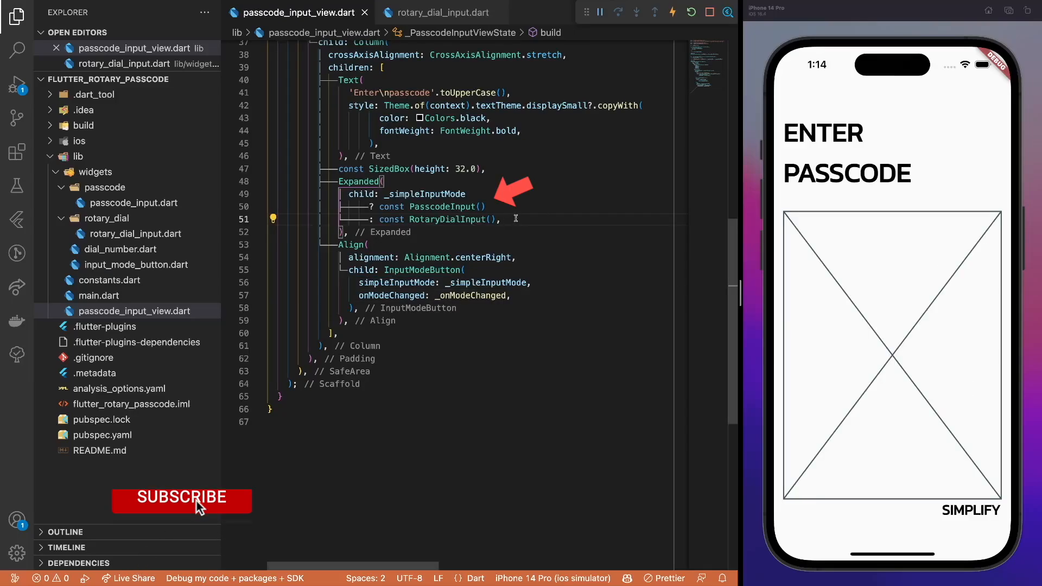
{"action": "left_click", "coordinate": [181, 499]}
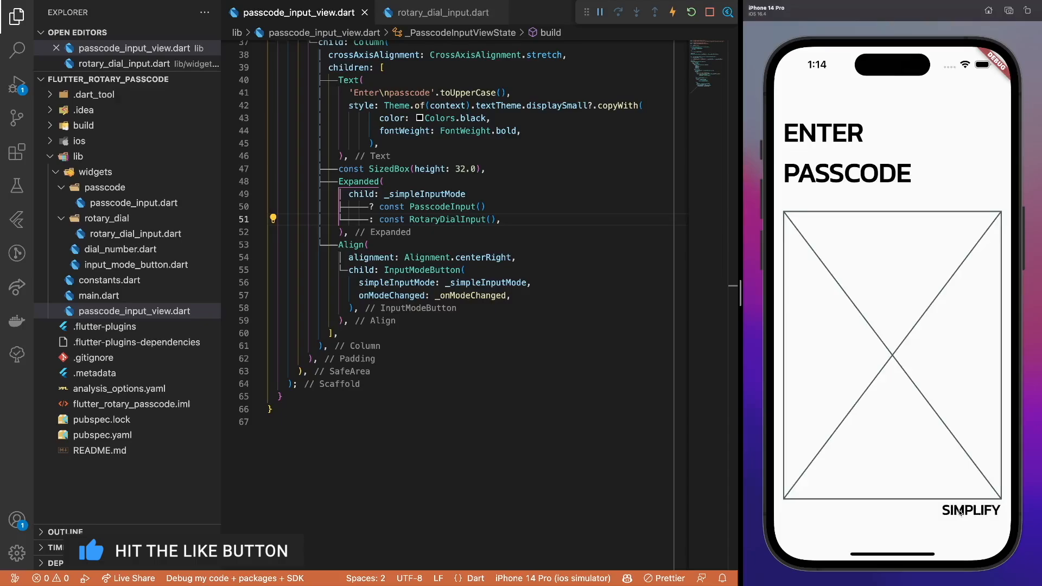
{"action": "left_click", "coordinate": [439, 12]}
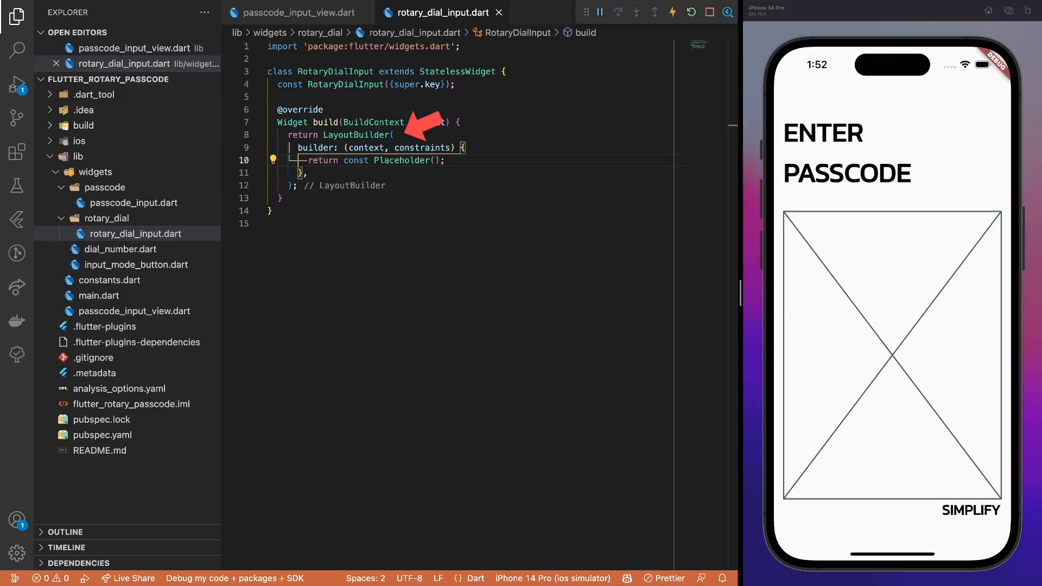
Read width from constraints.maxWidth in the LayoutBuilder and add the background painter and centerOffset helper
{"action": "type", "text": "final width = constraints.maxWidth;"}
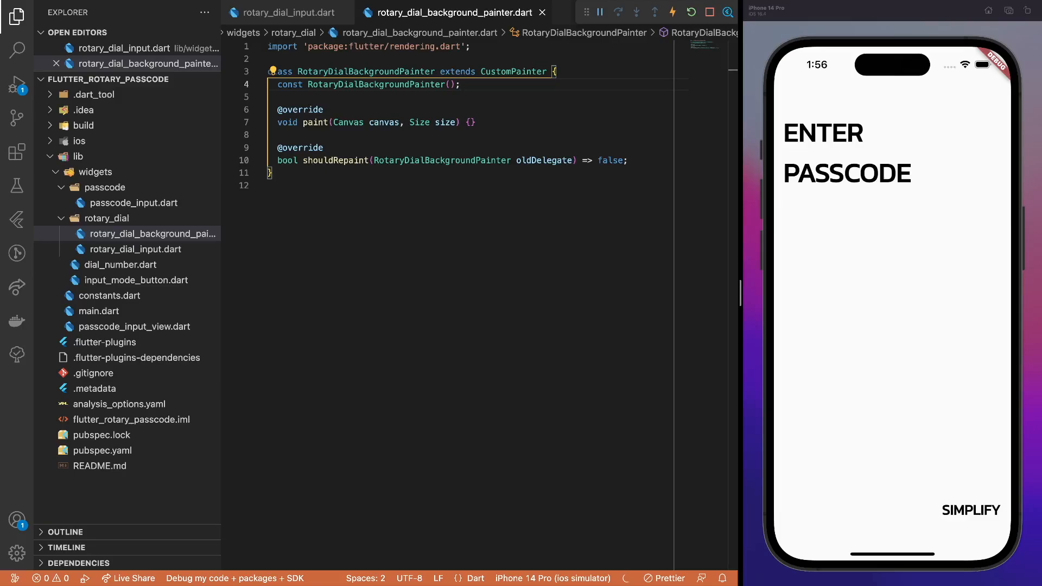
{"action": "left_click", "coordinate": [285, 12]}
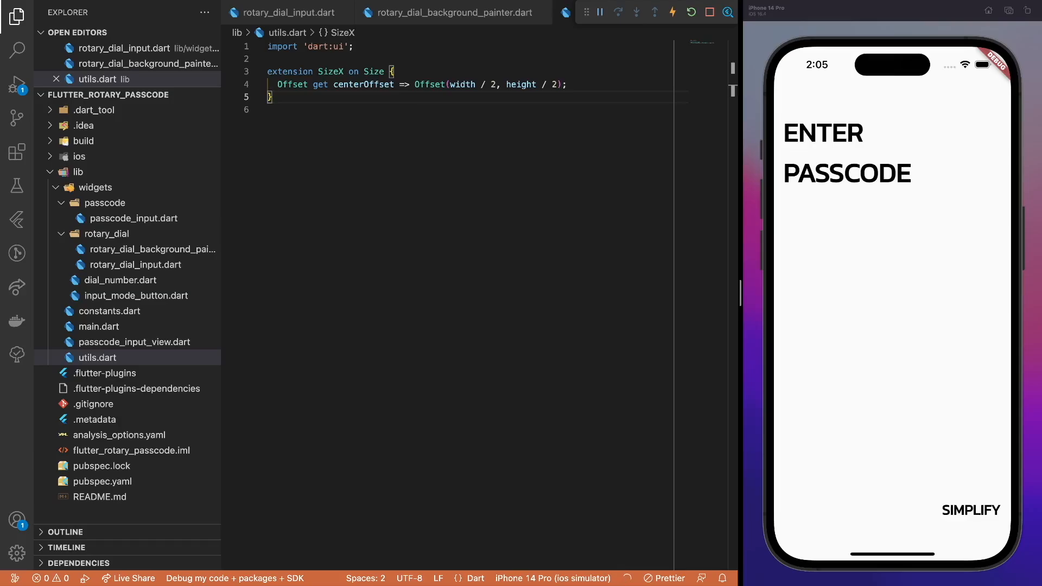
Draw a full-circle black stroke arc of rotaryRingWidth in the background painter's paint method
{"action": "left_click", "coordinate": [451, 12]}
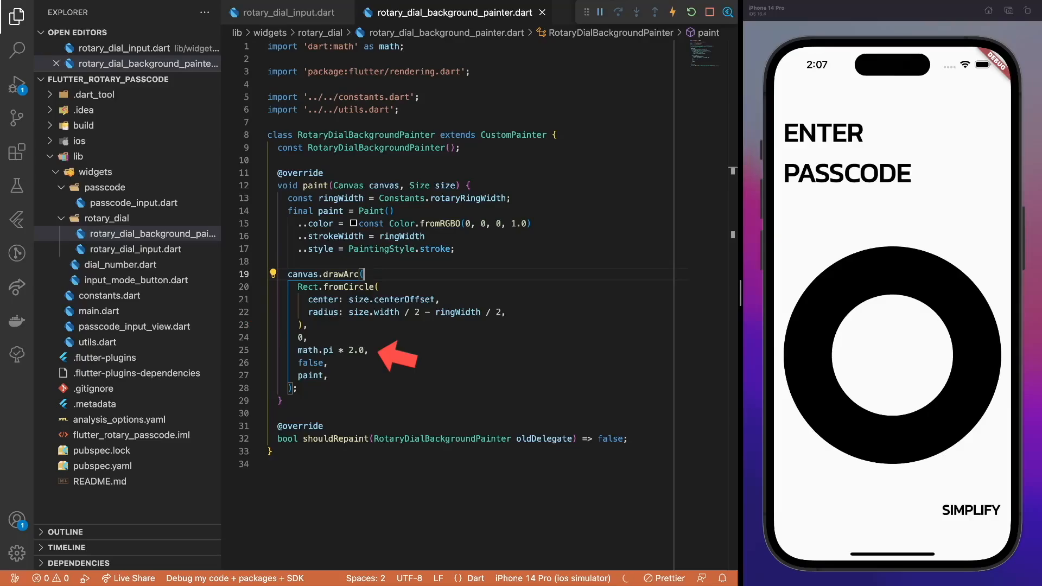
{"action": "left_click", "coordinate": [286, 12]}
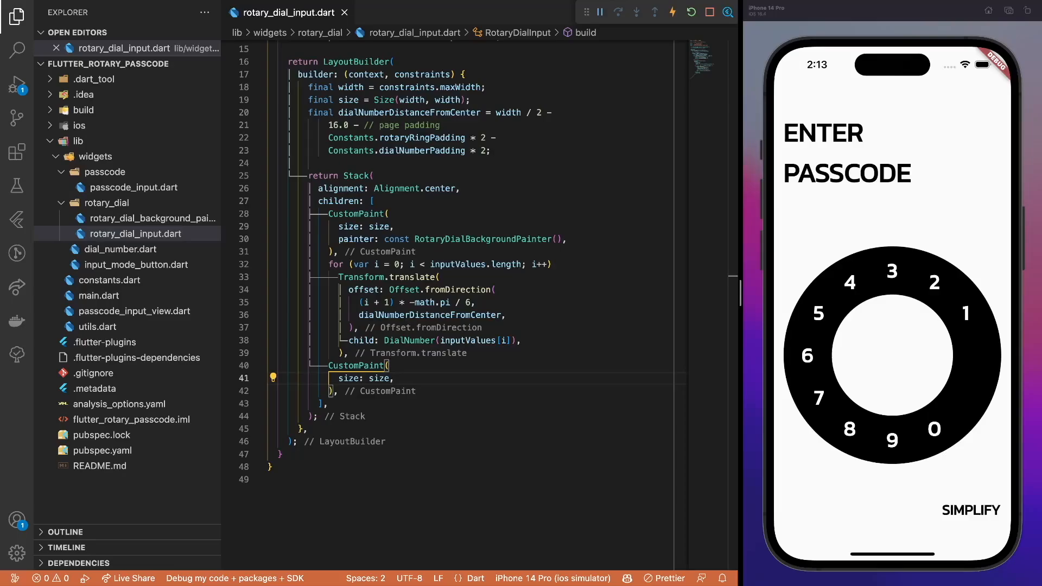
Add a foreground painter to the rotary dial input so digits 0–9 render inside the ring, then hot-reload
{"action": "left_click", "coordinate": [152, 250]}
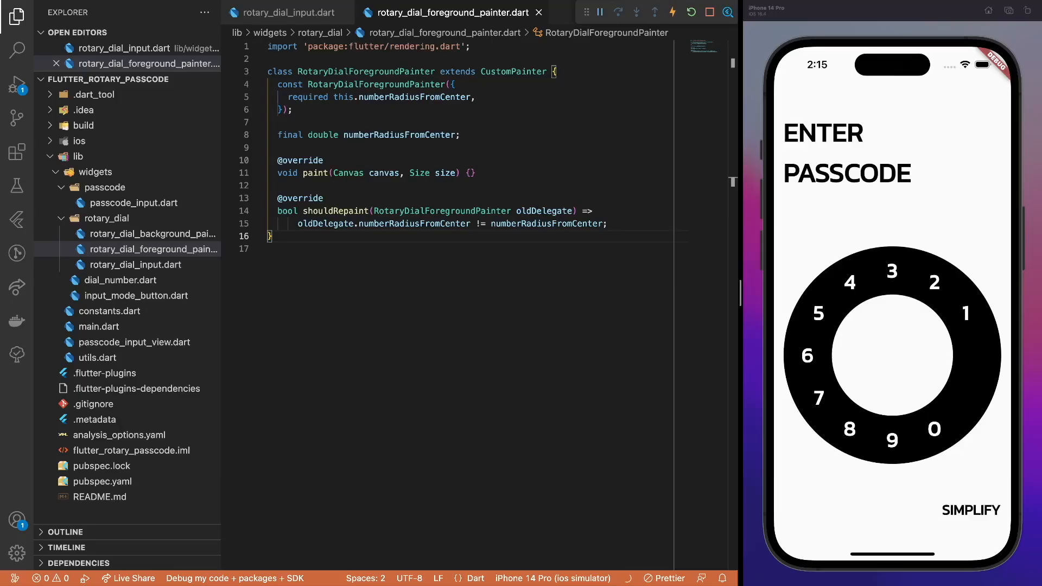
{"action": "left_click", "coordinate": [282, 12]}
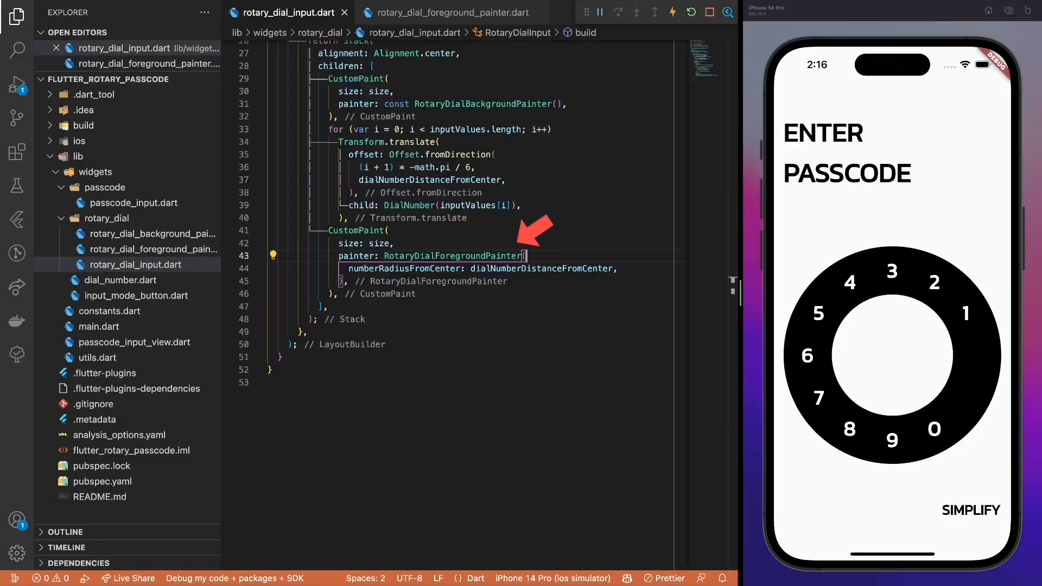
{"action": "left_click", "coordinate": [111, 327]}
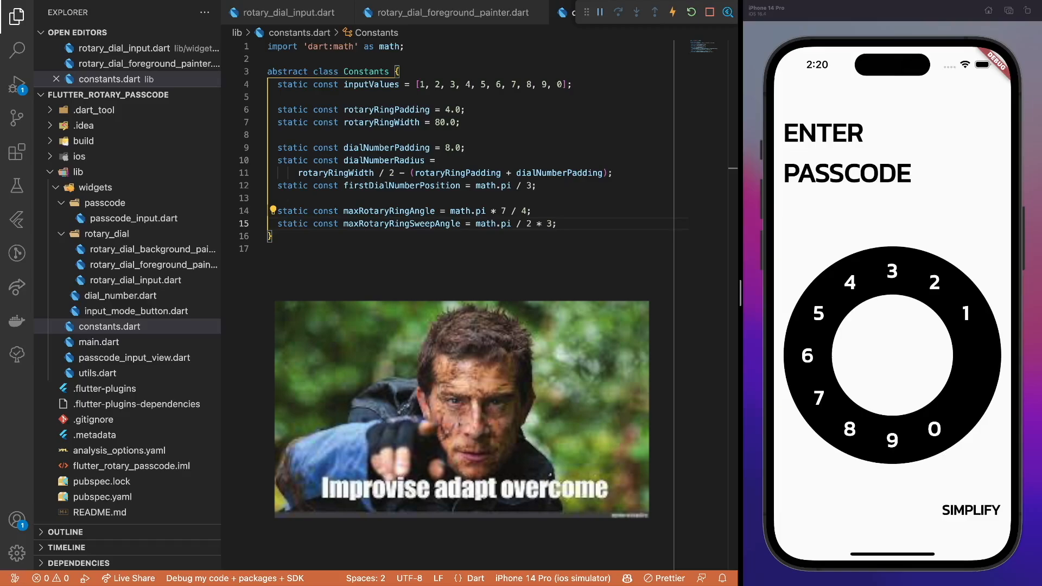
{"action": "left_click", "coordinate": [439, 12]}
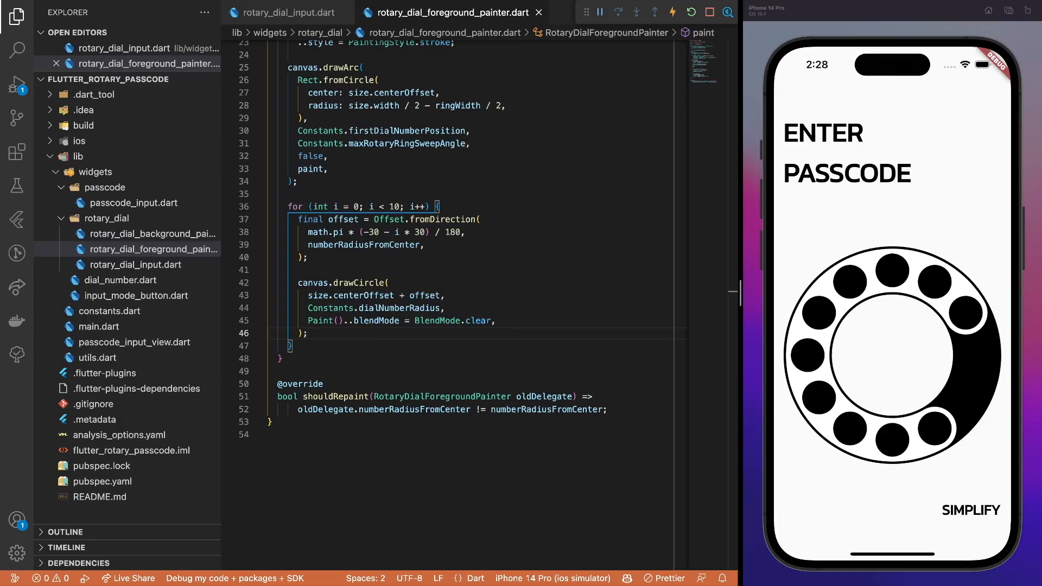
{"action": "left_click", "coordinate": [307, 334]}
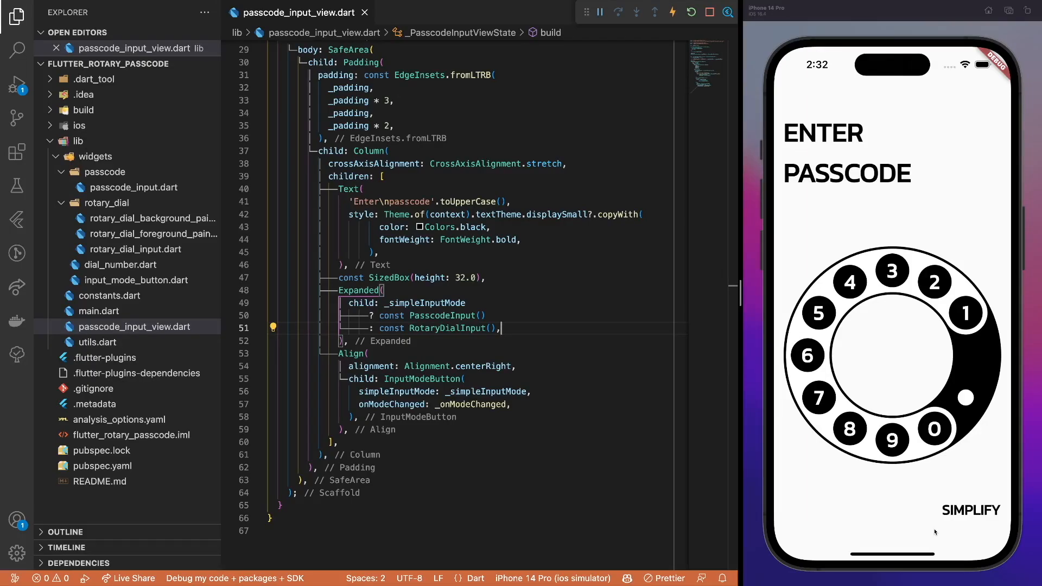
{"action": "mouse_move", "coordinate": [955, 513]}
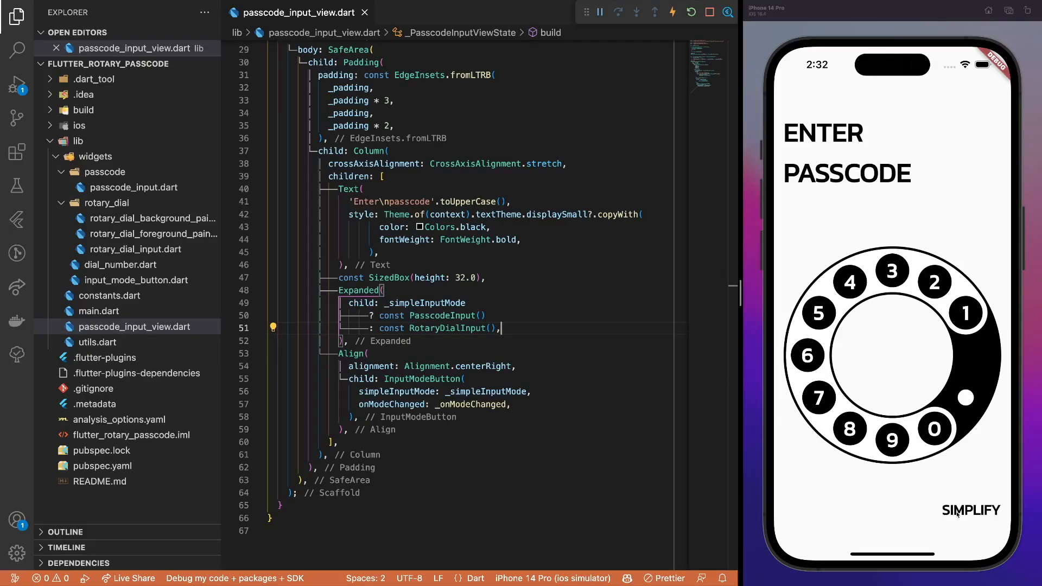
Create PasscodeDigit/PasscodeDigits and insert PasscodeDigits above the dial in passcode_input_view.dart
{"action": "left_click", "coordinate": [970, 511]}
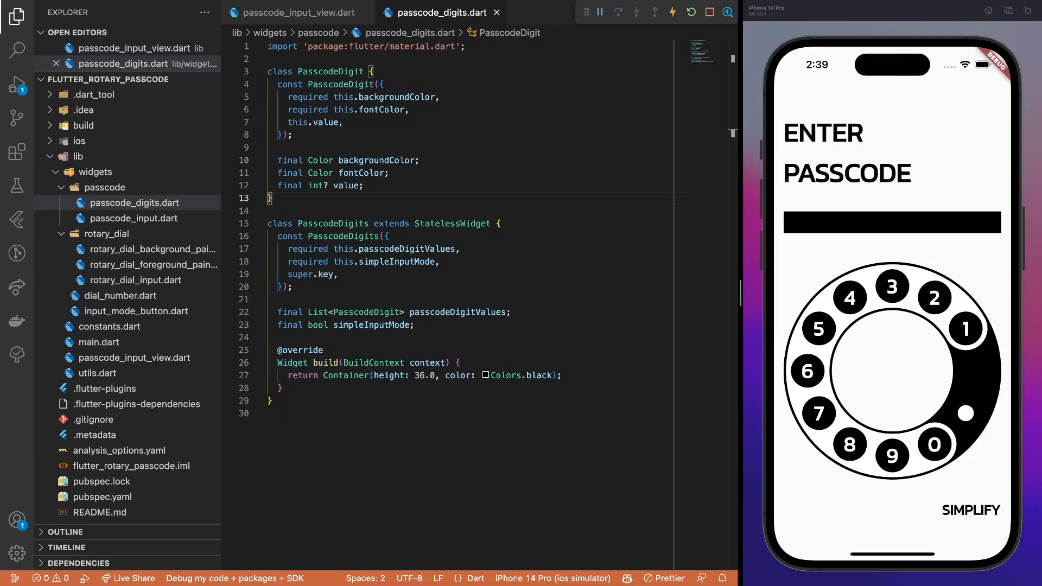
{"action": "left_click", "coordinate": [292, 12]}
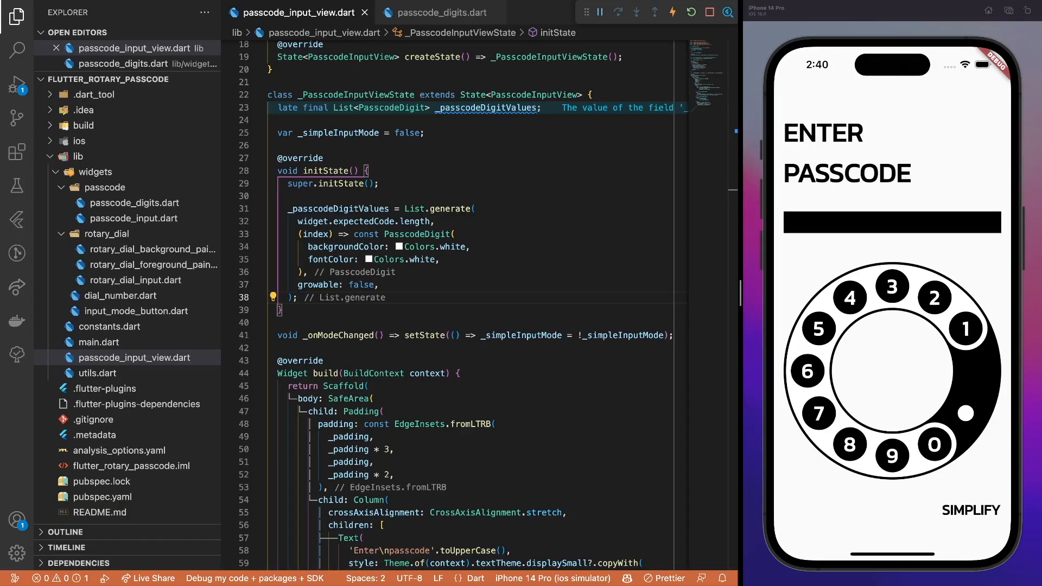
{"action": "scroll", "scroll_direction": "down", "scroll_amount": 3}
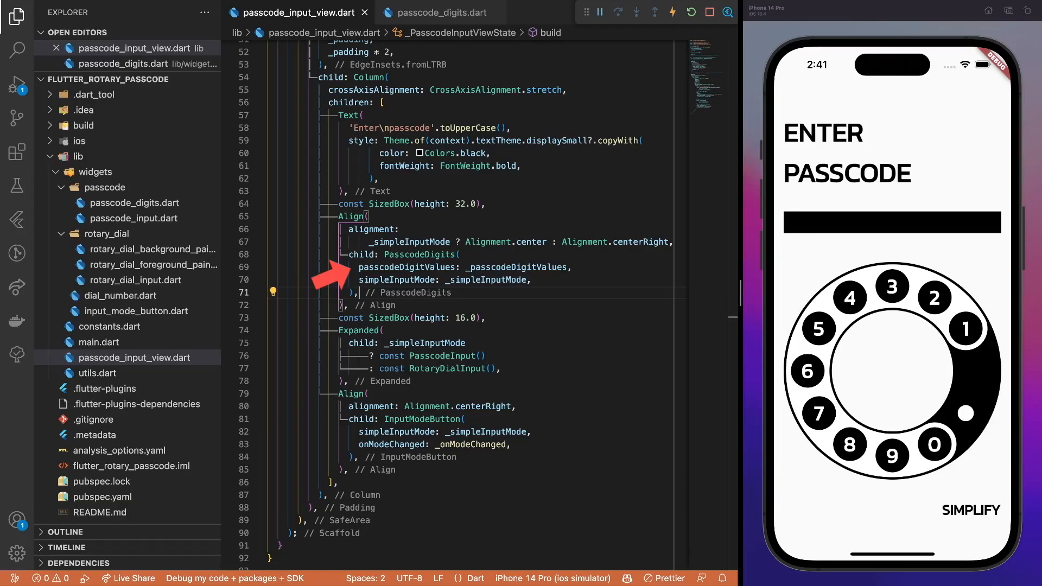
Add the addBetween list extension and render the digits as four circular black containers in a Row
{"action": "left_click", "coordinate": [97, 388]}
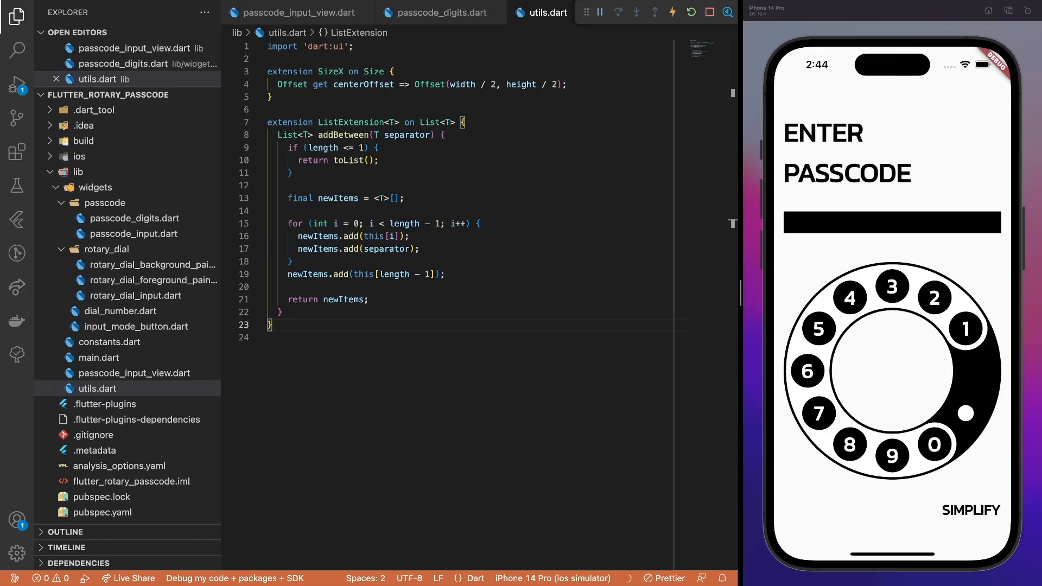
{"action": "left_click", "coordinate": [436, 12]}
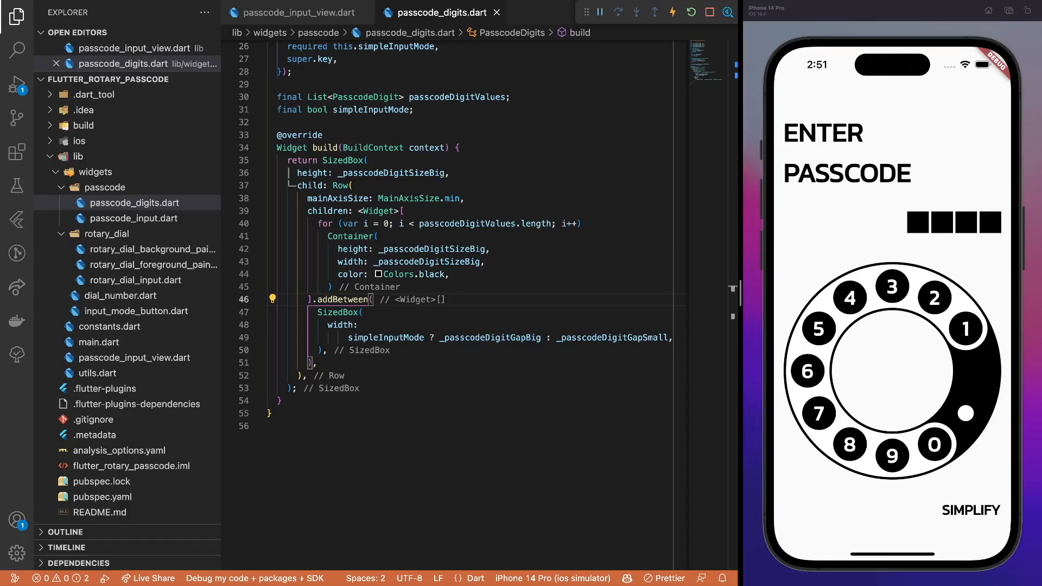
{"action": "scroll", "scroll_direction": "down", "scroll_amount": 3}
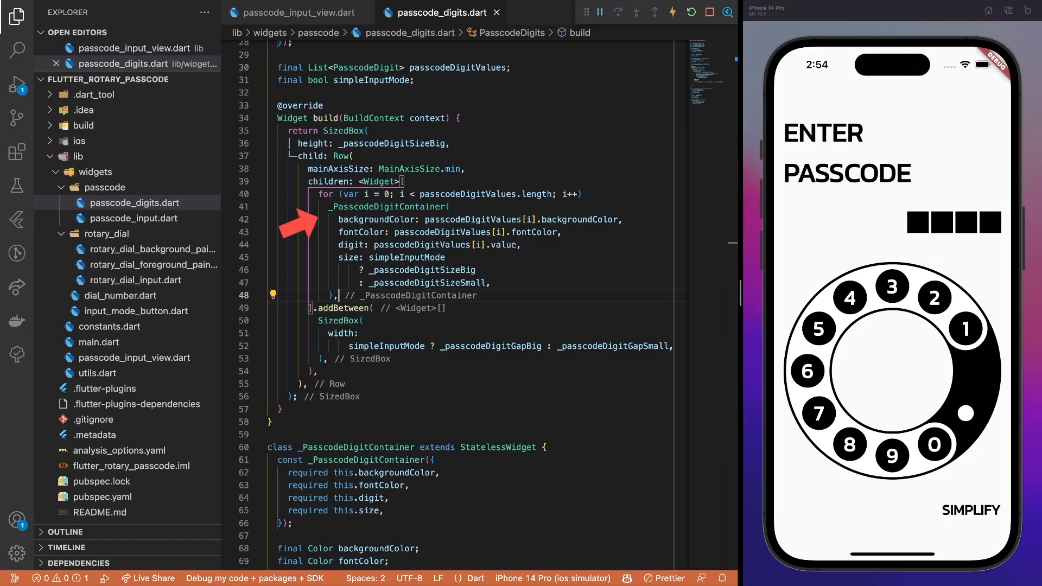
{"action": "scroll", "scroll_direction": "down", "scroll_amount": 3}
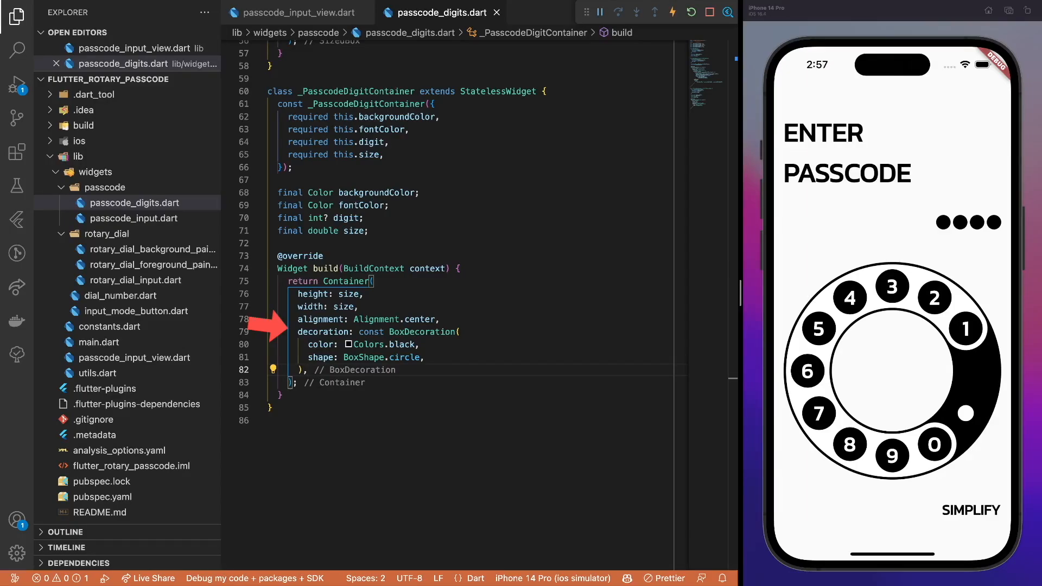
Replace the generated digits with a const list of sample PasscodeDigit values, then switch to main.dart
{"action": "left_click", "coordinate": [294, 12]}
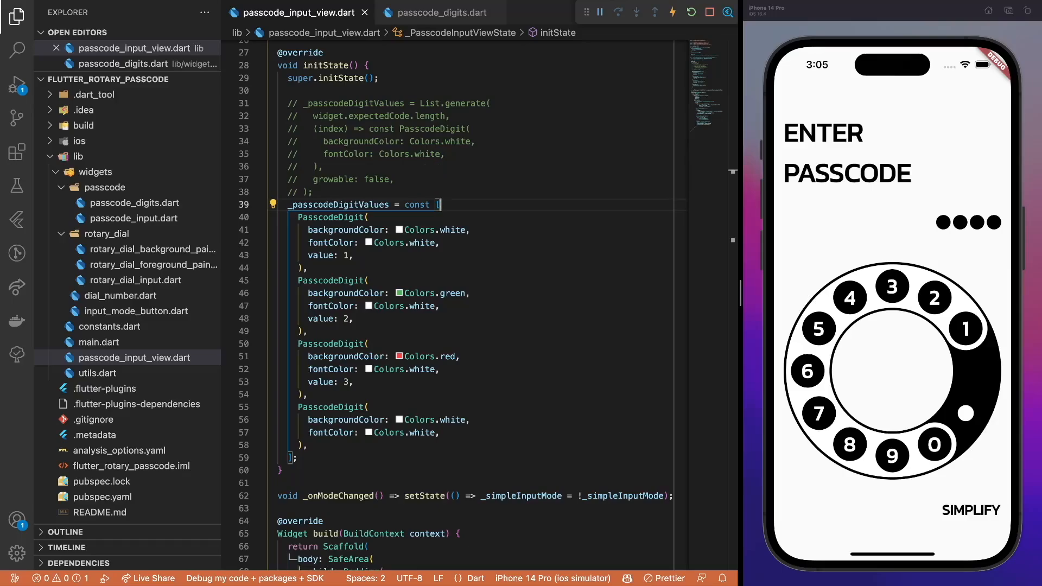
{"action": "left_click", "coordinate": [438, 12]}
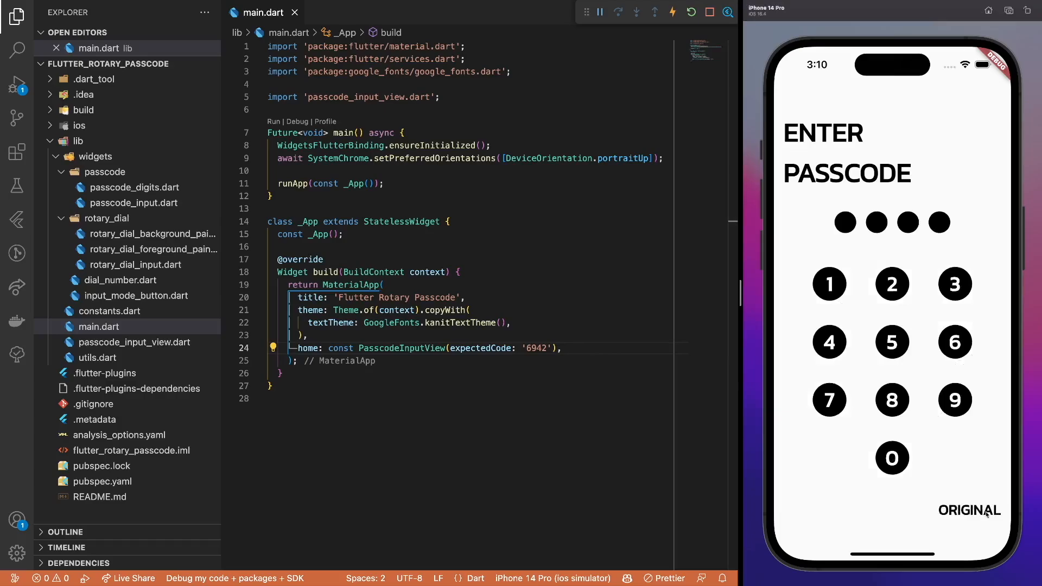
{"action": "left_click", "coordinate": [968, 510]}
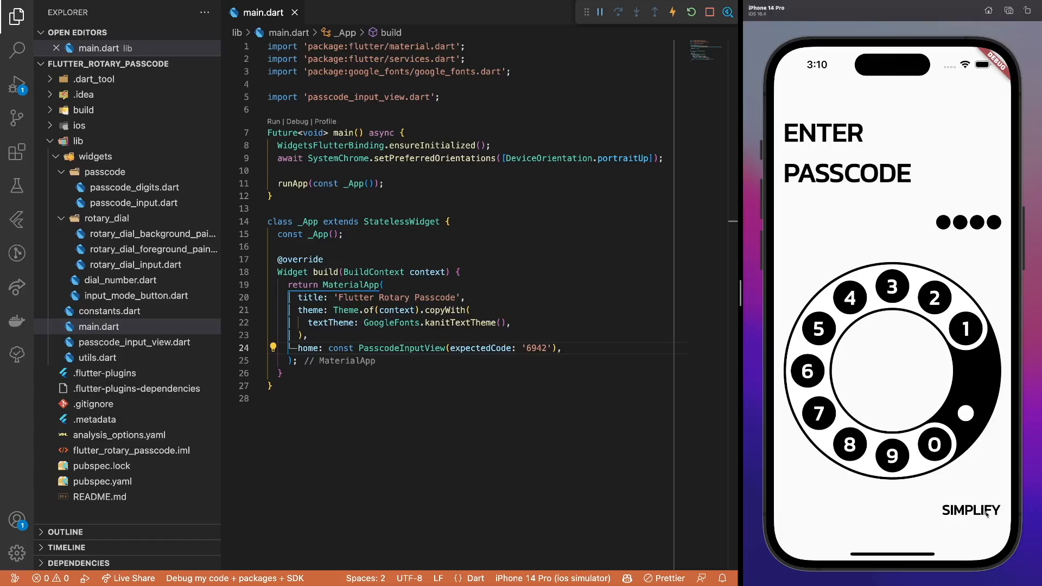
{"action": "left_click", "coordinate": [970, 511]}
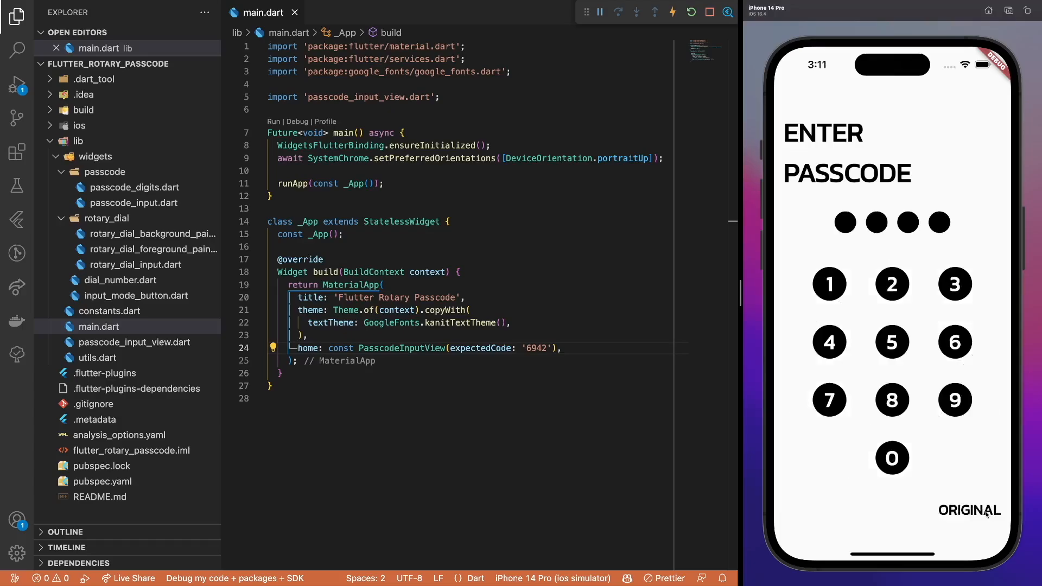